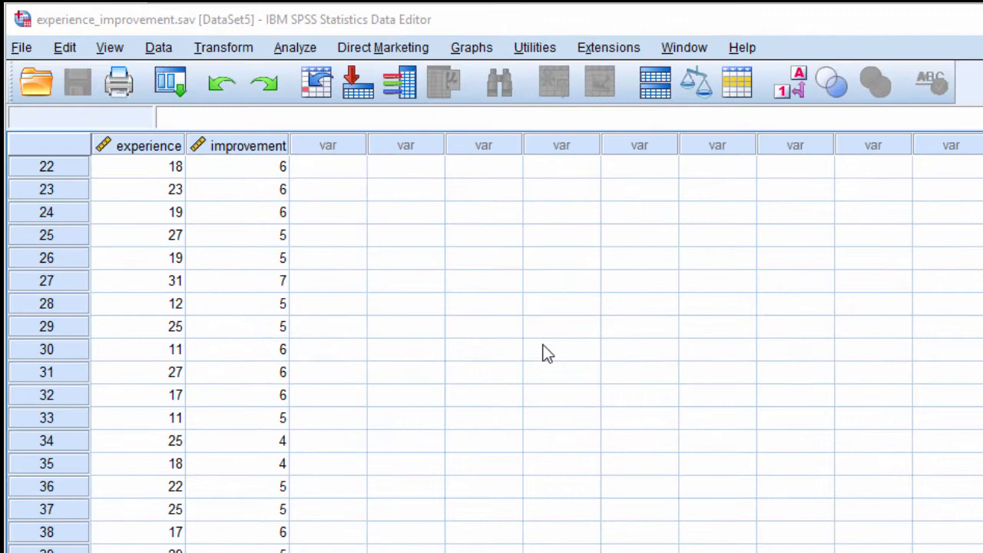
Produce the Pearson correlations table for experience and improvement via Bivariate Correlations (r = .118, N = 40)
{"action": "left_click", "coordinate": [328, 166]}
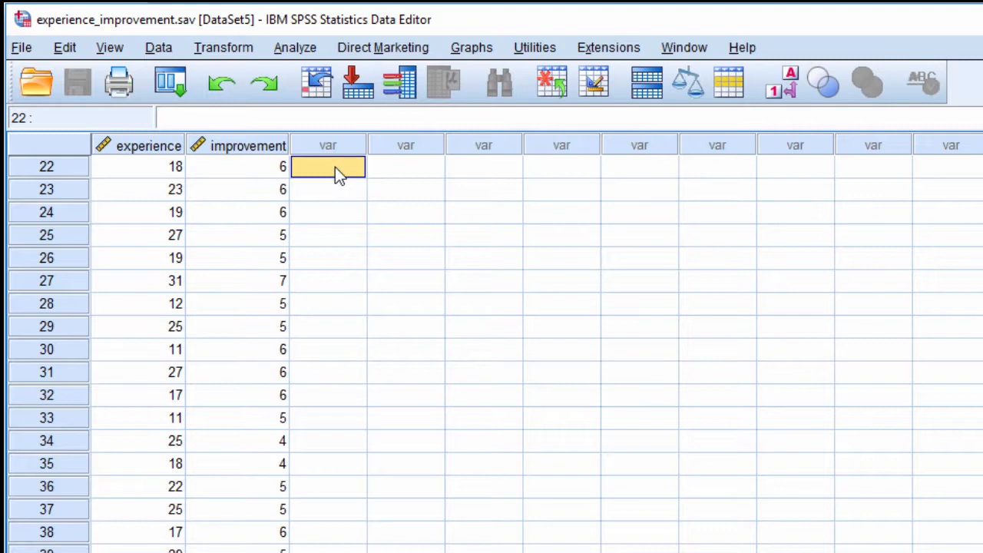
{"action": "mouse_move", "coordinate": [295, 58]}
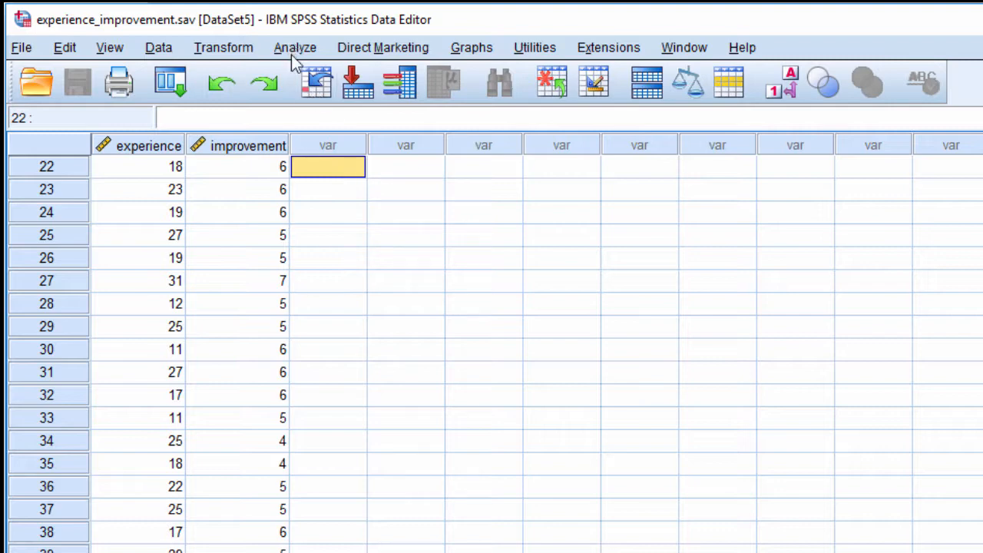
{"action": "left_click", "coordinate": [295, 47]}
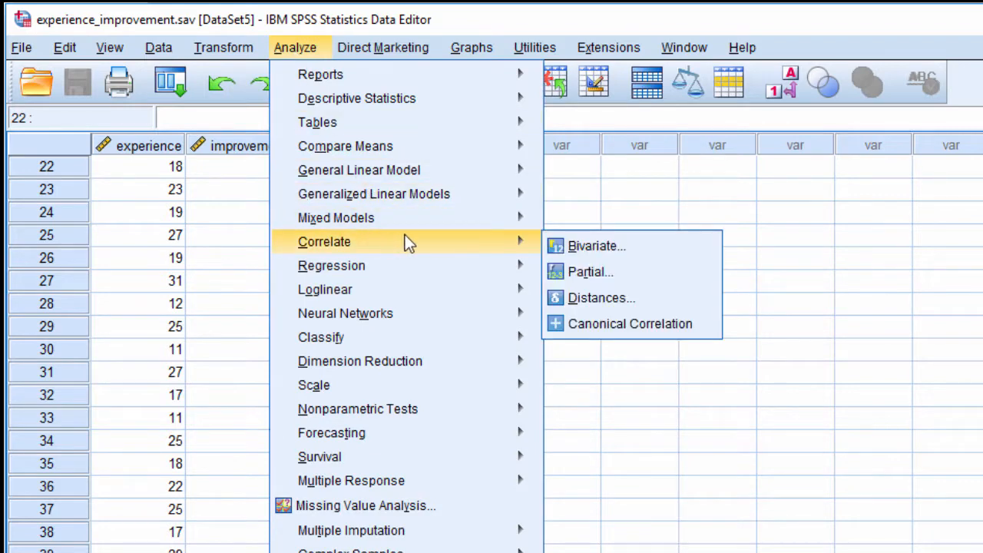
{"action": "left_click", "coordinate": [596, 246]}
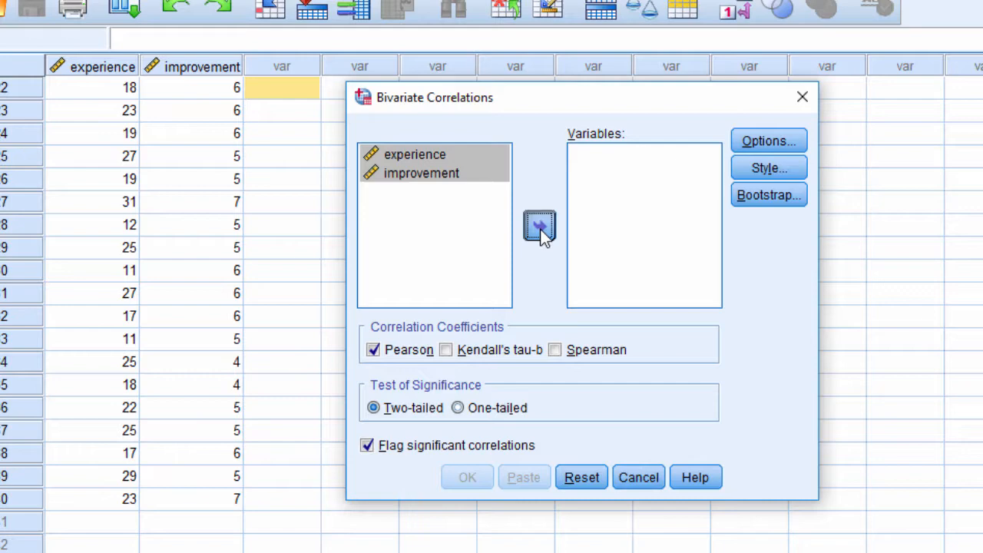
{"action": "left_click", "coordinate": [539, 225]}
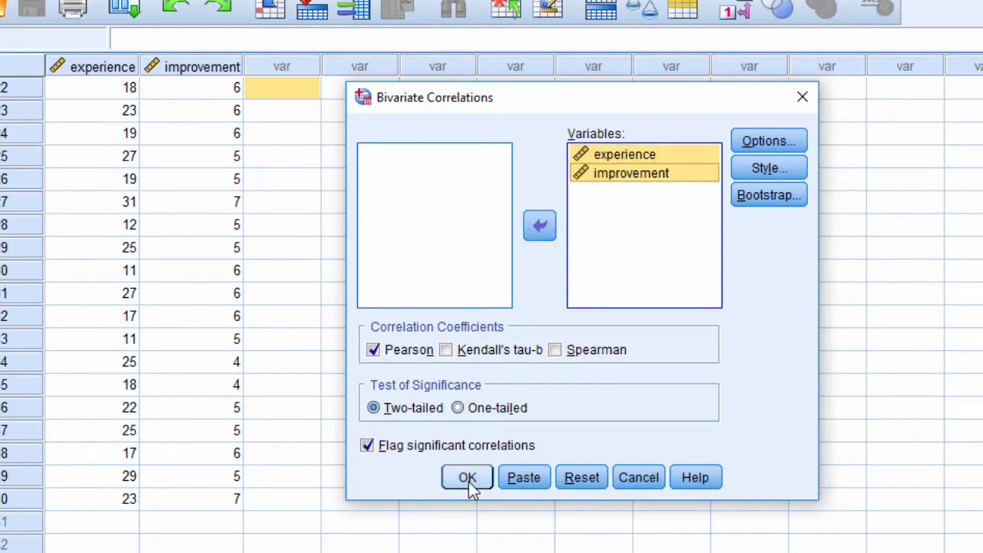
{"action": "left_click", "coordinate": [467, 477]}
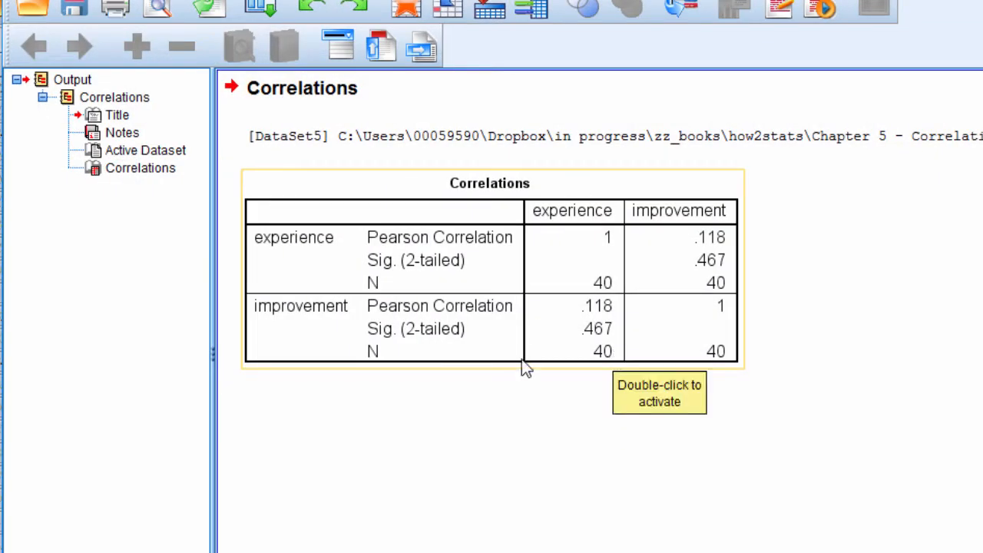
{"action": "mouse_move", "coordinate": [652, 278]}
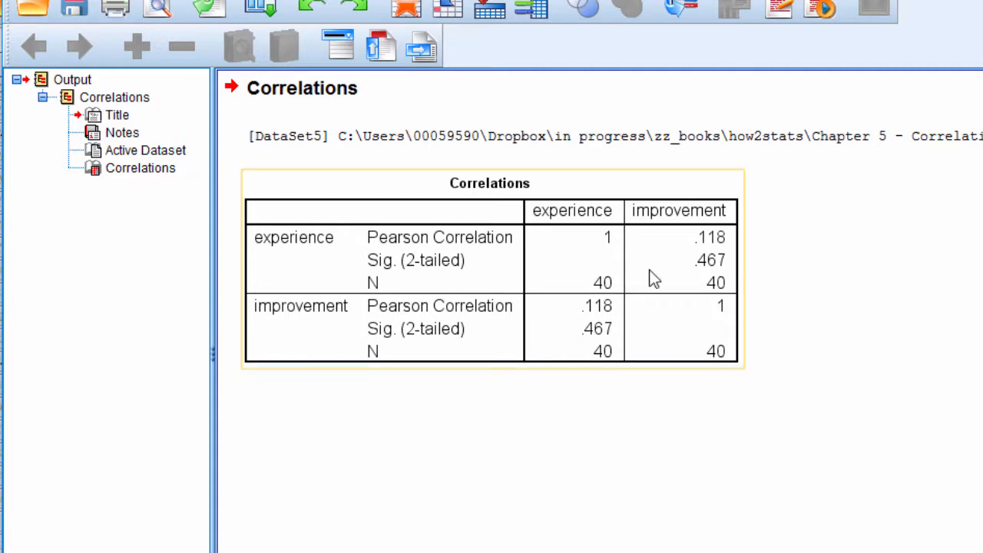
{"action": "mouse_move", "coordinate": [603, 259]}
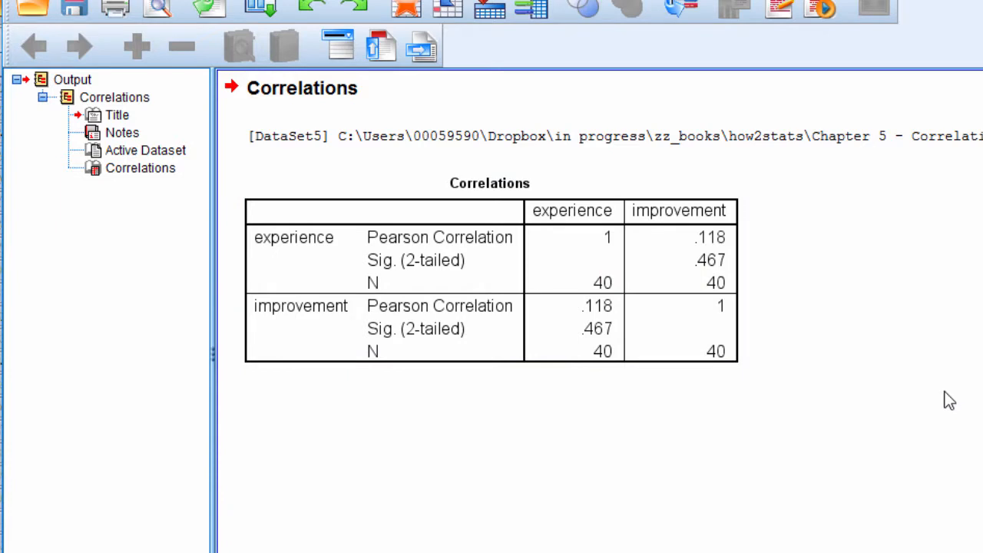
{"action": "mouse_move", "coordinate": [913, 376]}
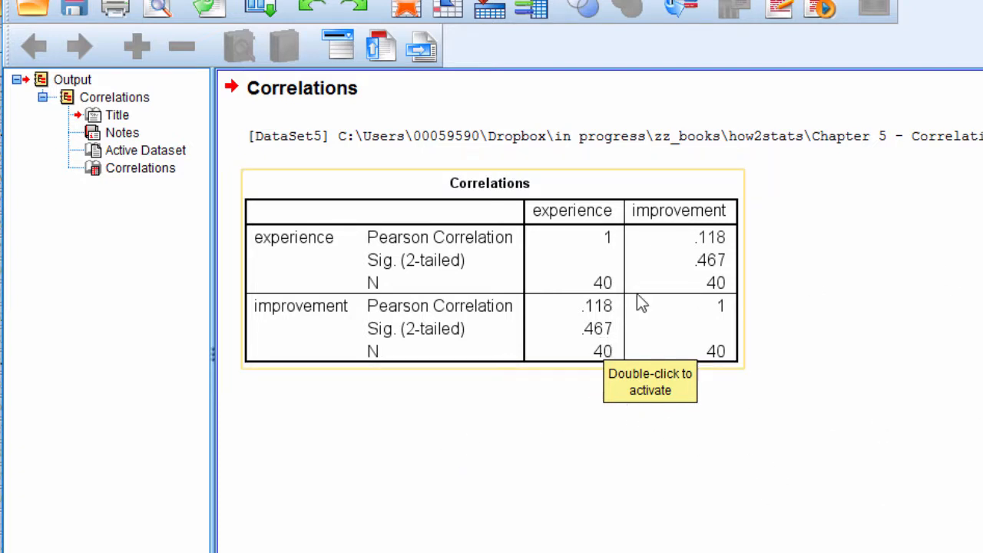
{"action": "mouse_move", "coordinate": [594, 347]}
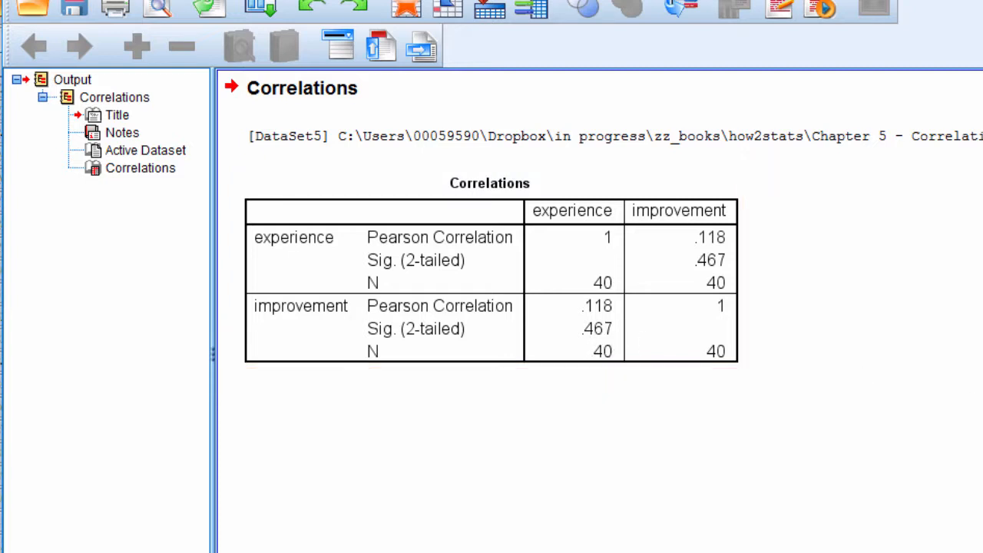
{"action": "left_click", "coordinate": [350, 342]}
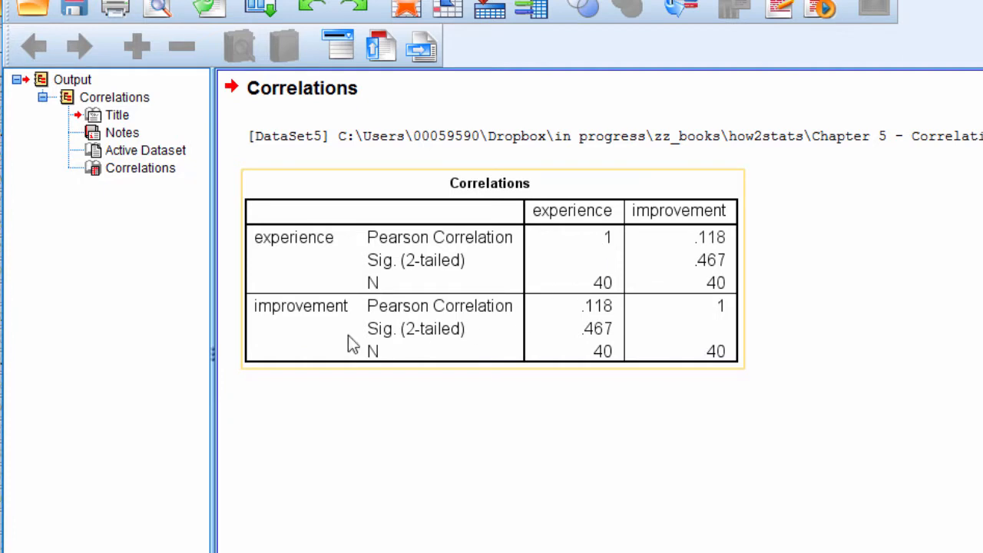
{"action": "mouse_move", "coordinate": [469, 305]}
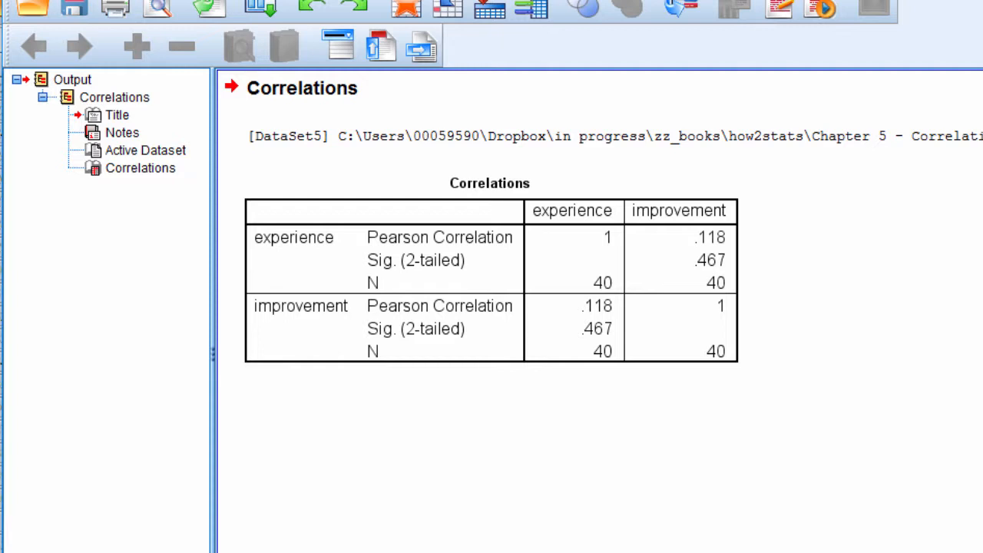
{"action": "left_click", "coordinate": [532, 259]}
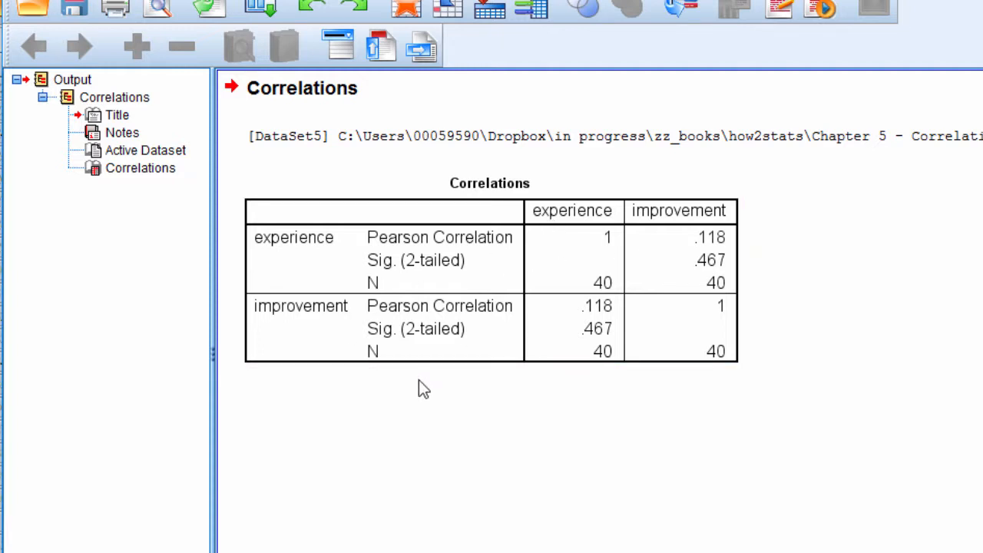
{"action": "mouse_move", "coordinate": [963, 398]}
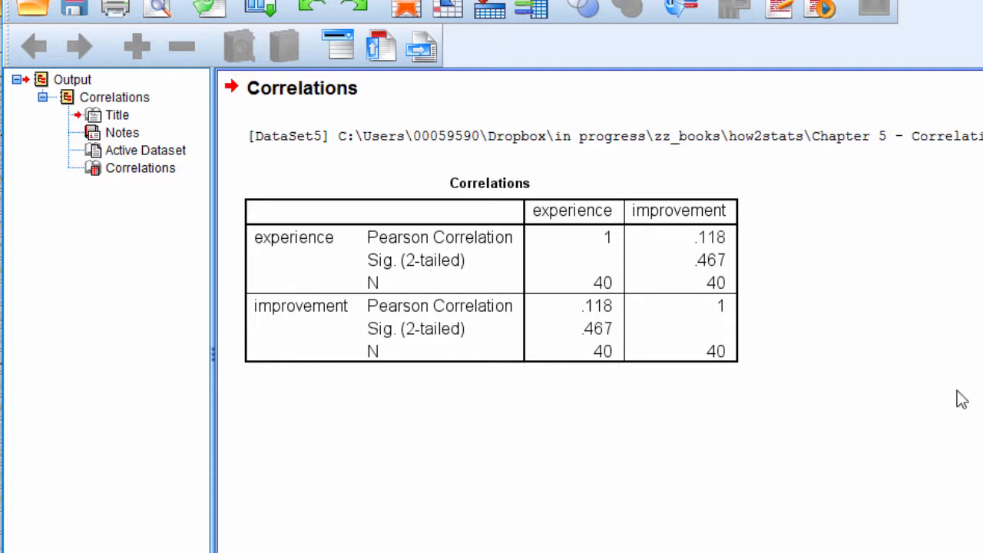